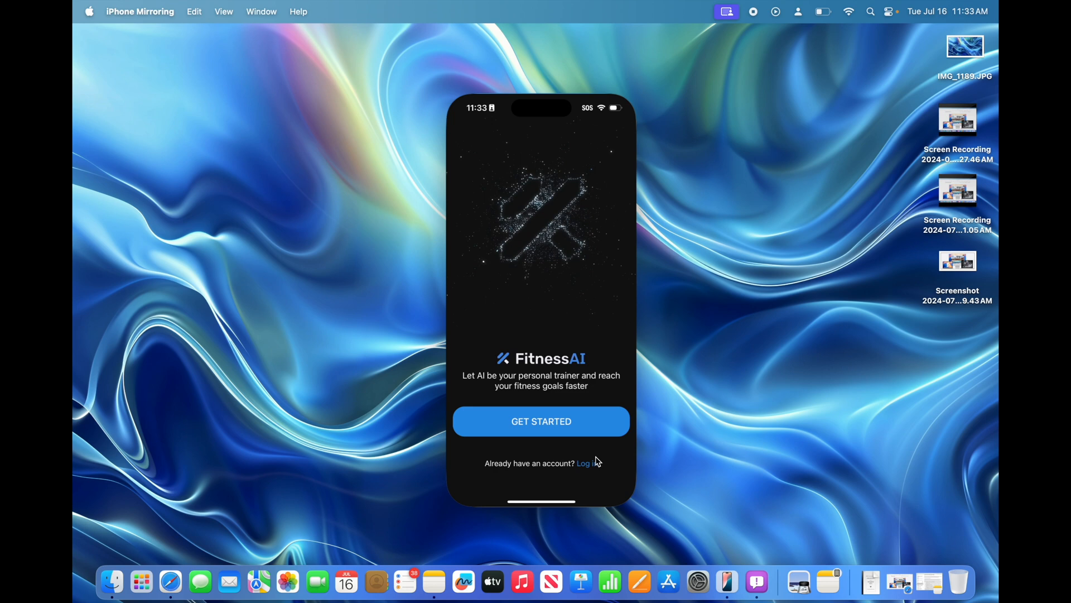
mouse_move(576, 294)
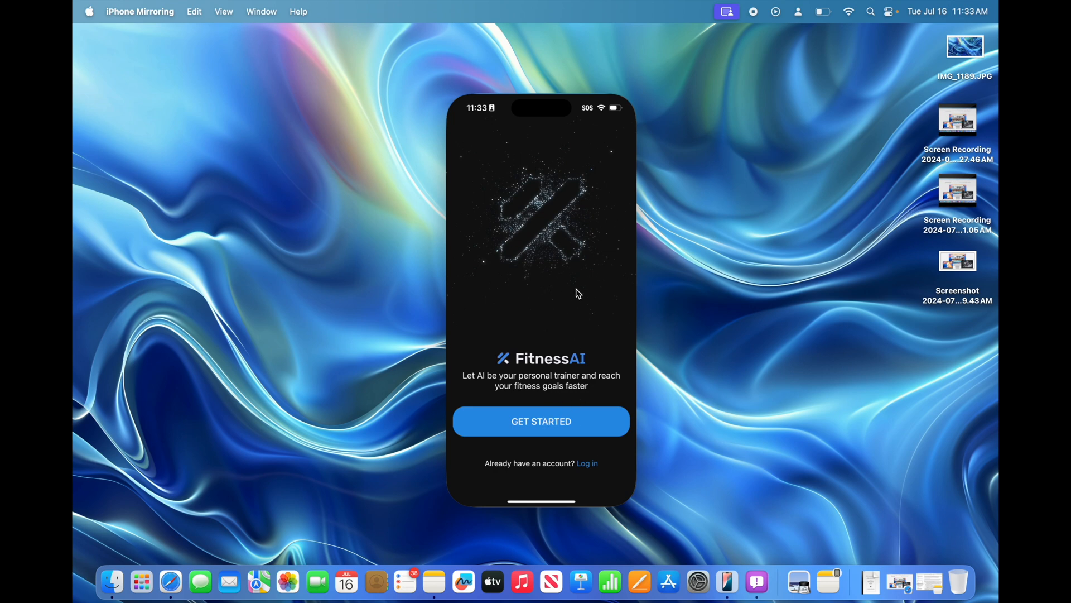